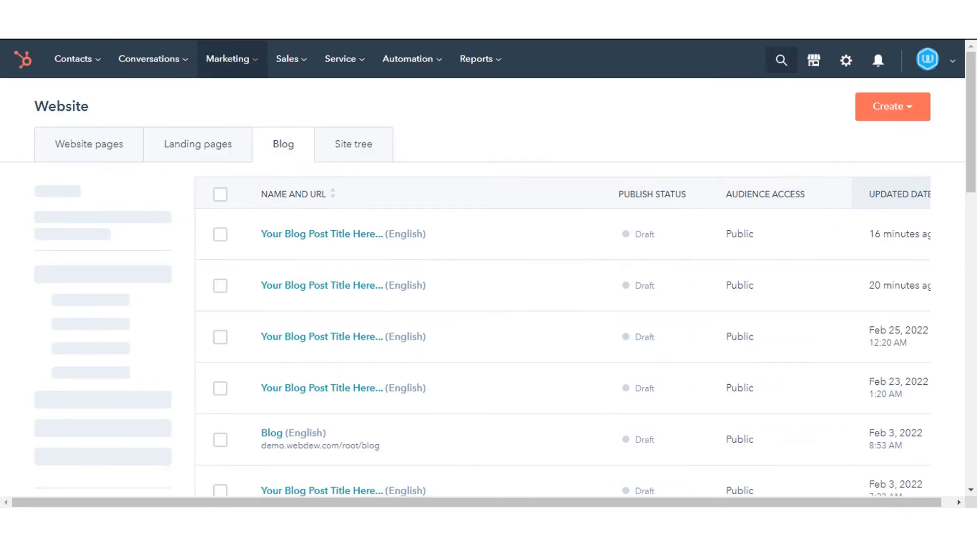
Turn on 'Use featured image in listing summaries' in the blog's Summaries and images settings.
click(845, 60)
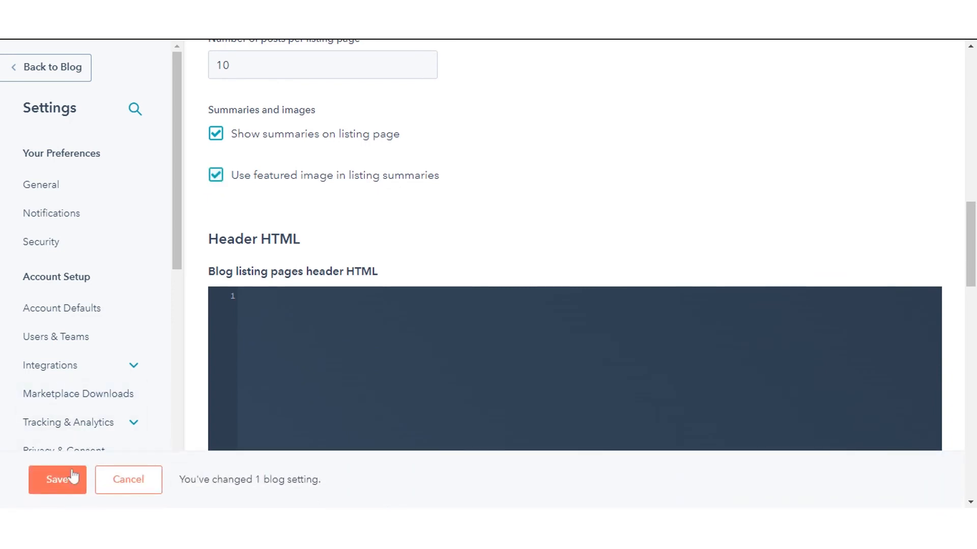
Save the blog setting change from the bottom bar.
click(57, 479)
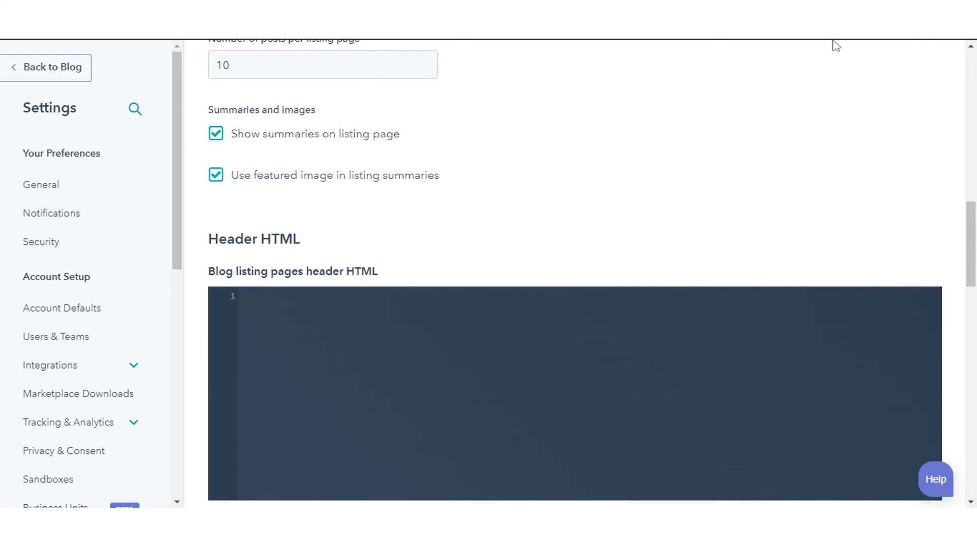